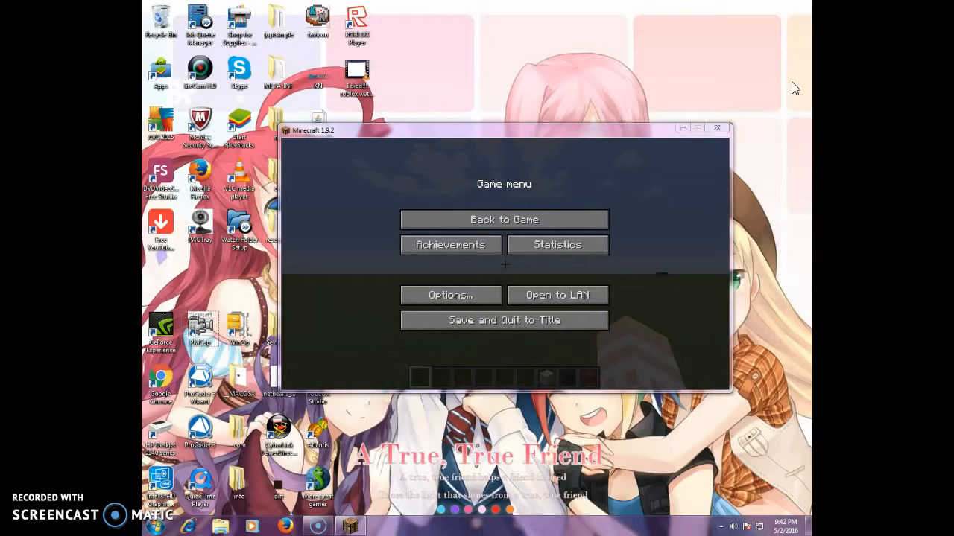
mouse_move(589, 194)
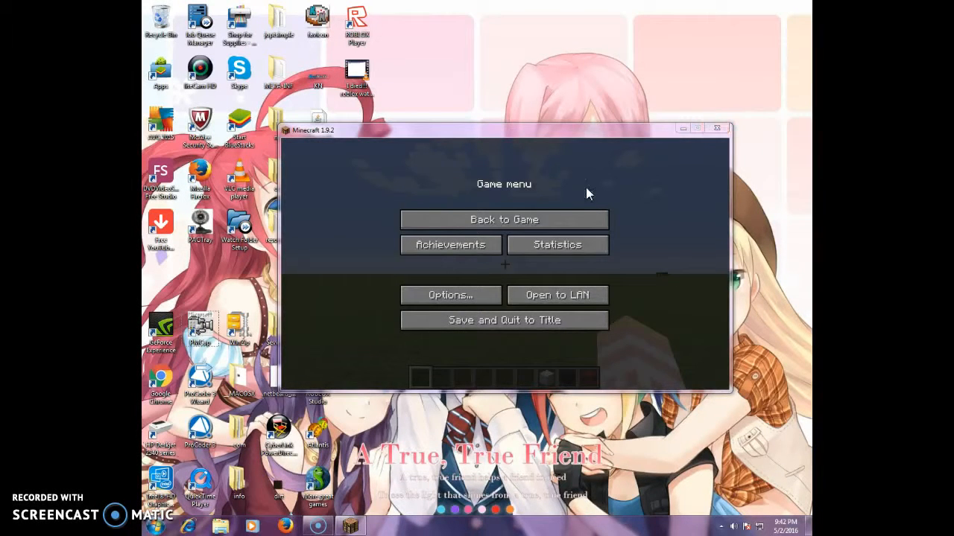
Close the Game menu with Back to Game and resume play in the world.
click(504, 219)
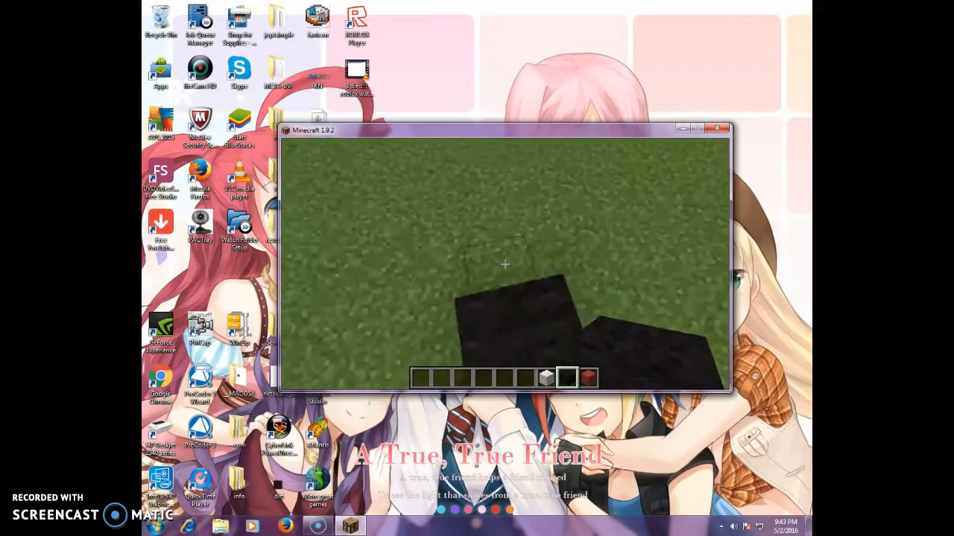
mouse_move(504, 264)
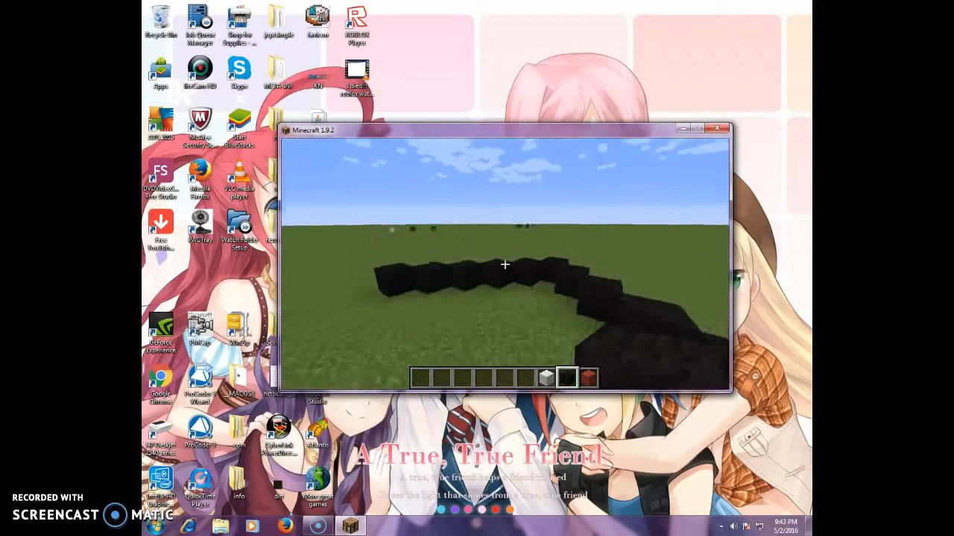
mouse_move(504, 264)
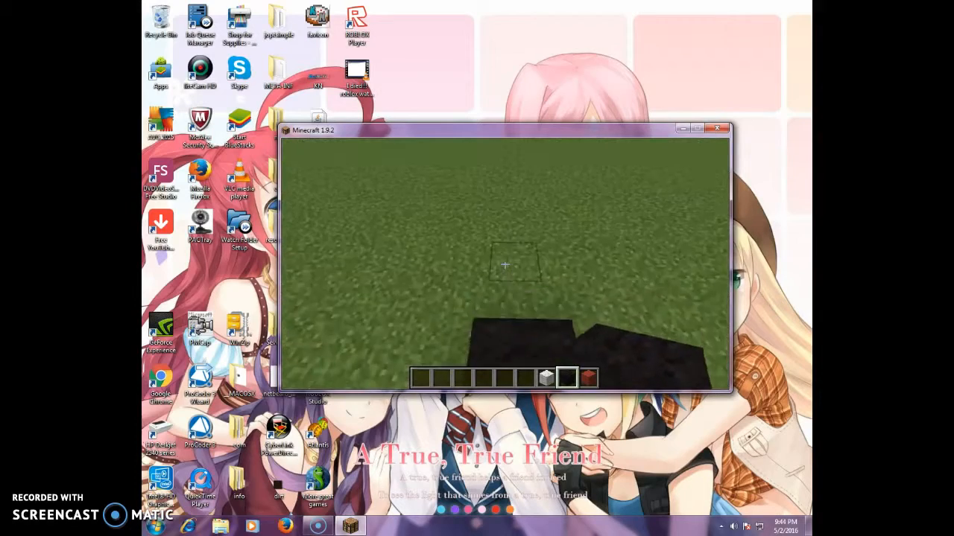
mouse_move(504, 265)
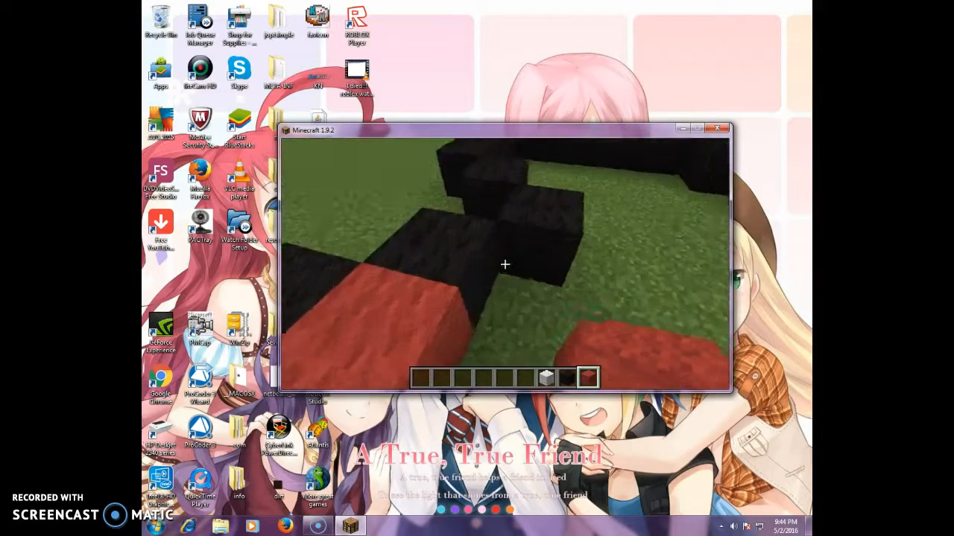
mouse_move(505, 265)
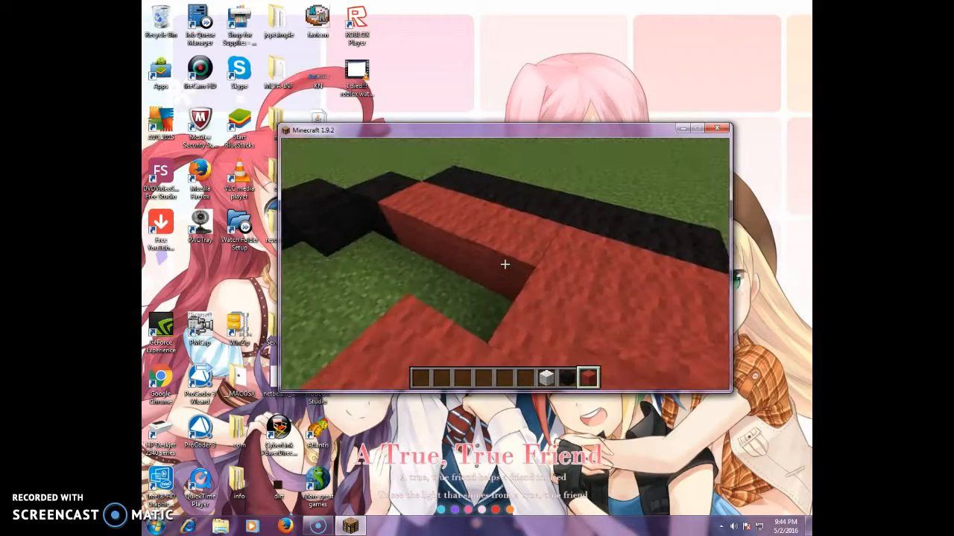
mouse_move(503, 264)
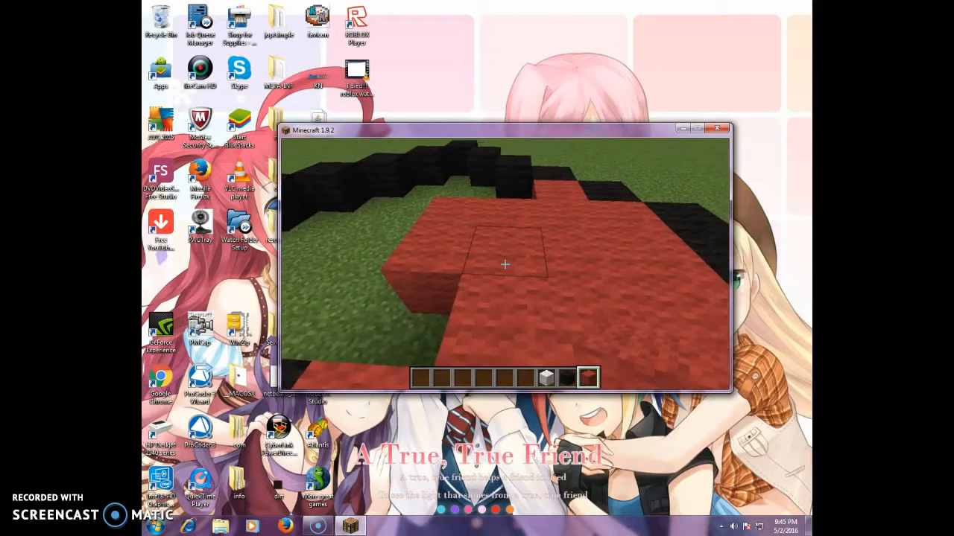
mouse_move(505, 265)
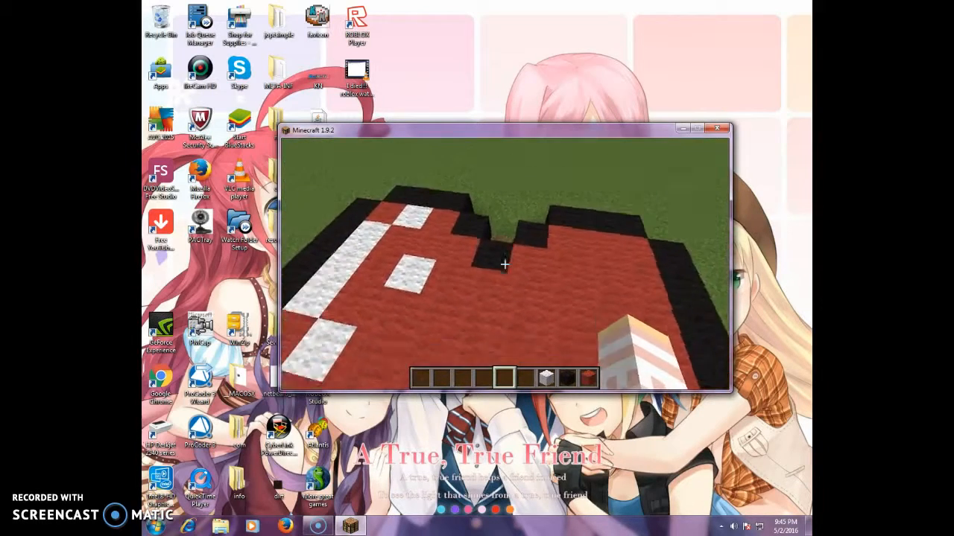
mouse_move(504, 265)
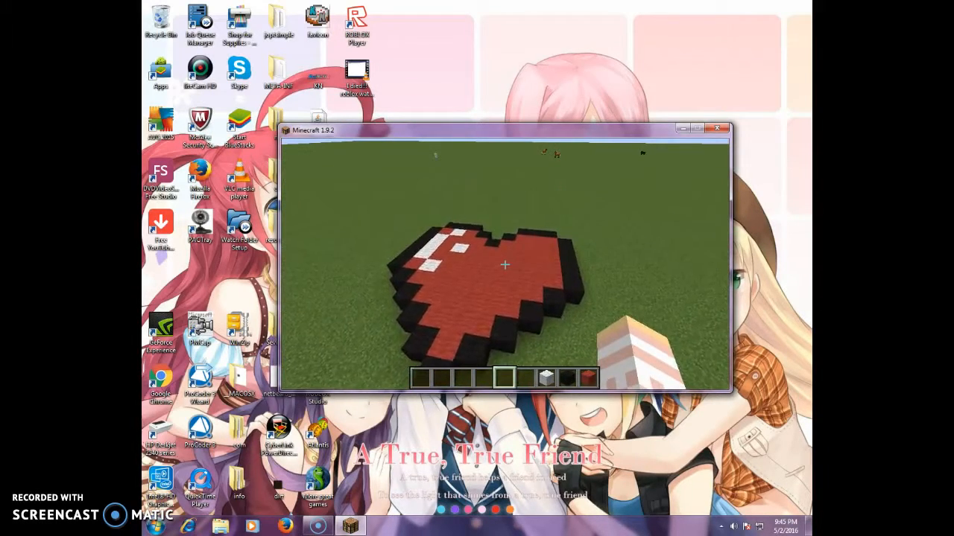